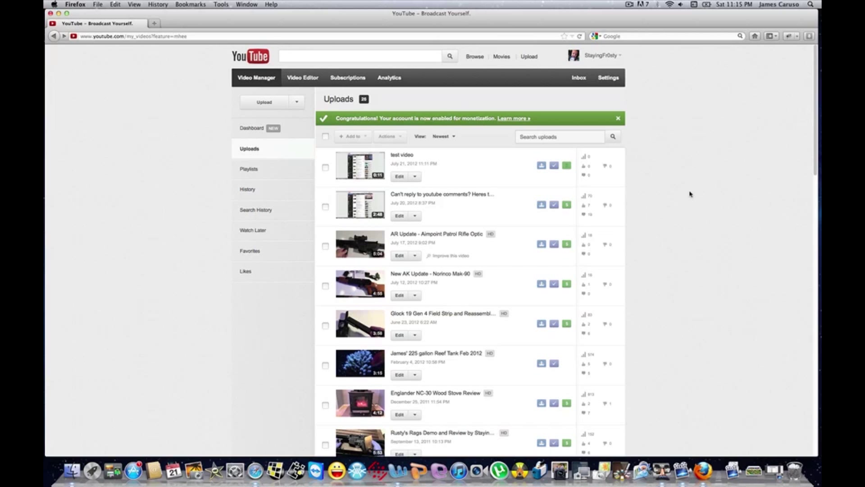
mouse_move(608, 206)
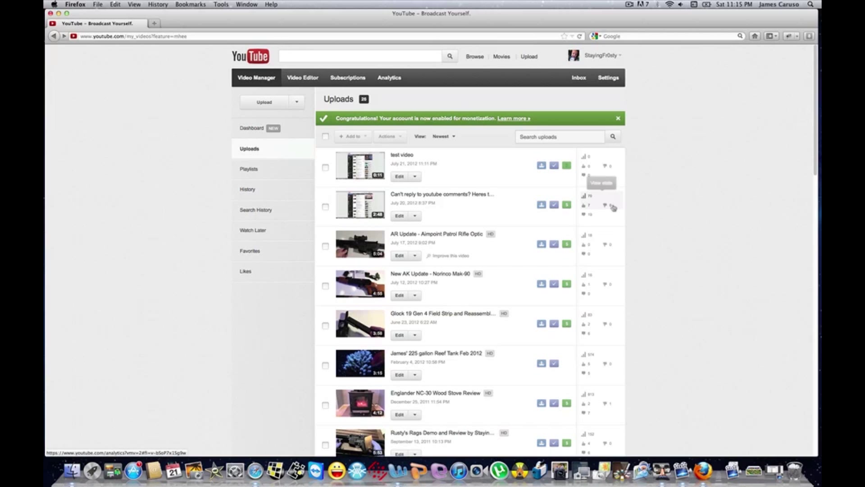
mouse_move(686, 184)
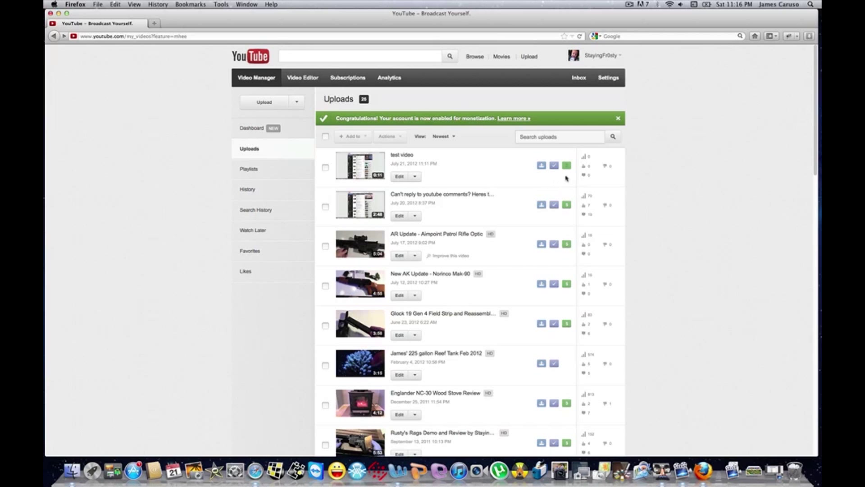
mouse_move(693, 138)
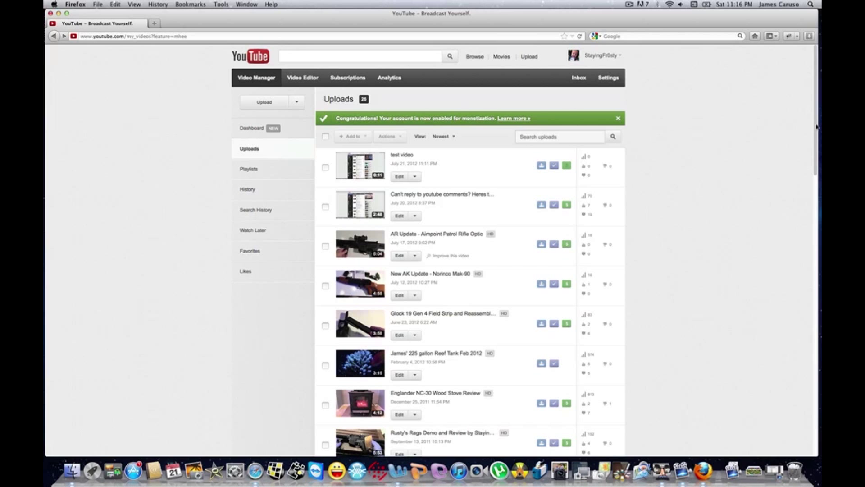
mouse_move(739, 134)
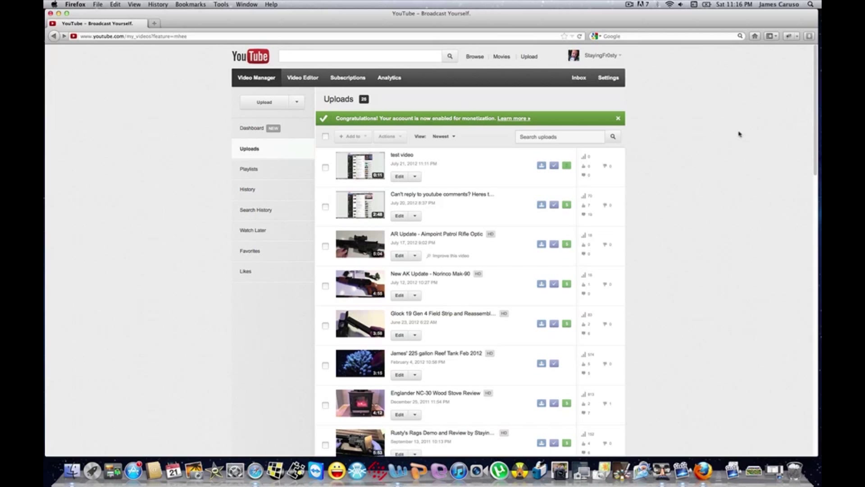
mouse_move(105, 133)
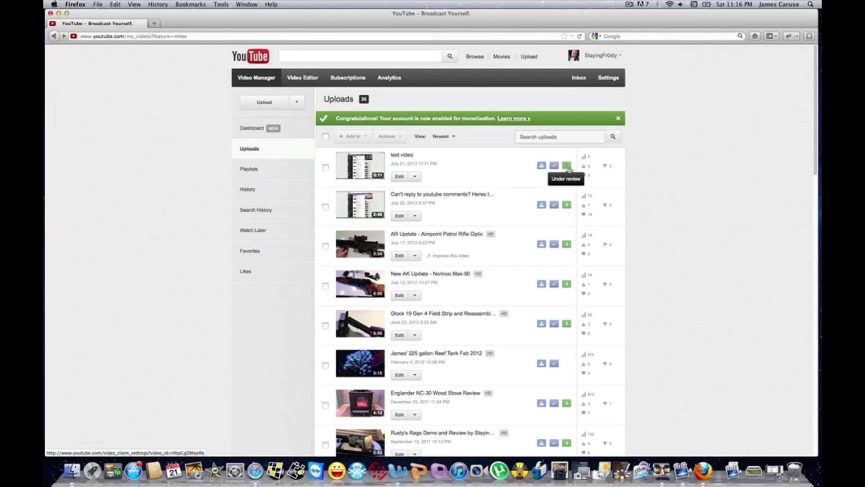
Step: Open test video's under-review monetization settings and show its basic info
click(567, 165)
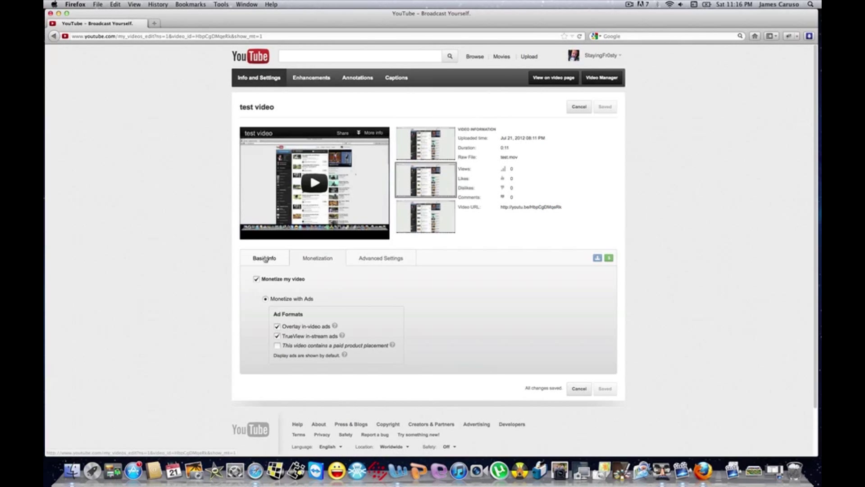
click(265, 258)
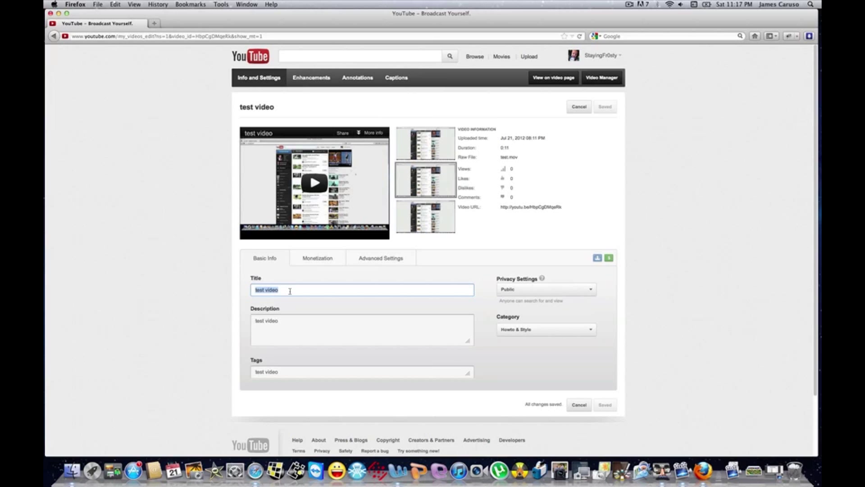
mouse_move(310, 308)
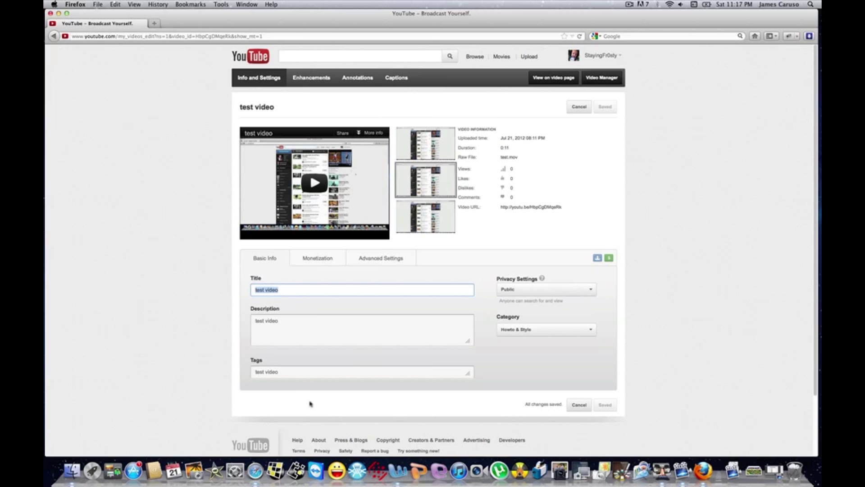
mouse_move(324, 330)
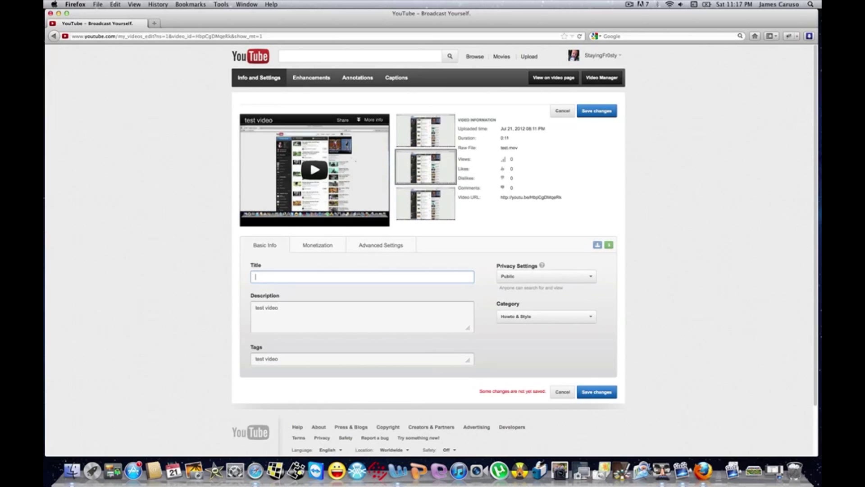
Step: Replace the description with 'fix' and set privacy to Unlisted
double_click(259, 308)
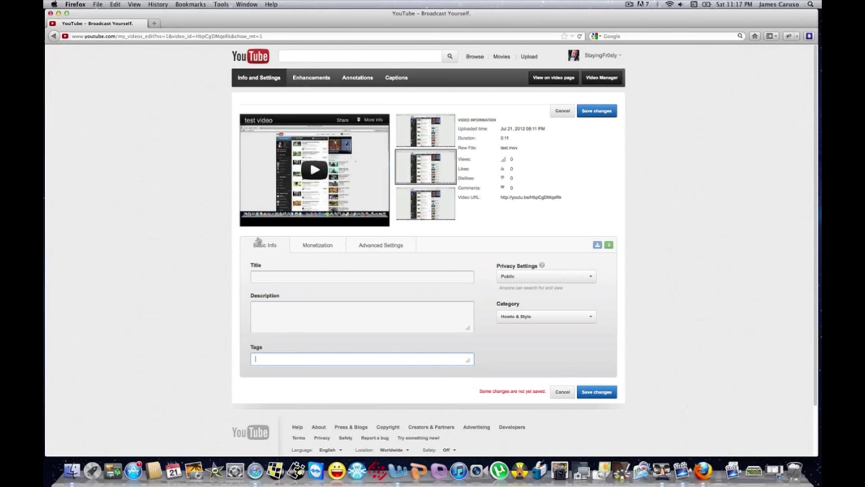
click(361, 276)
text(fix)
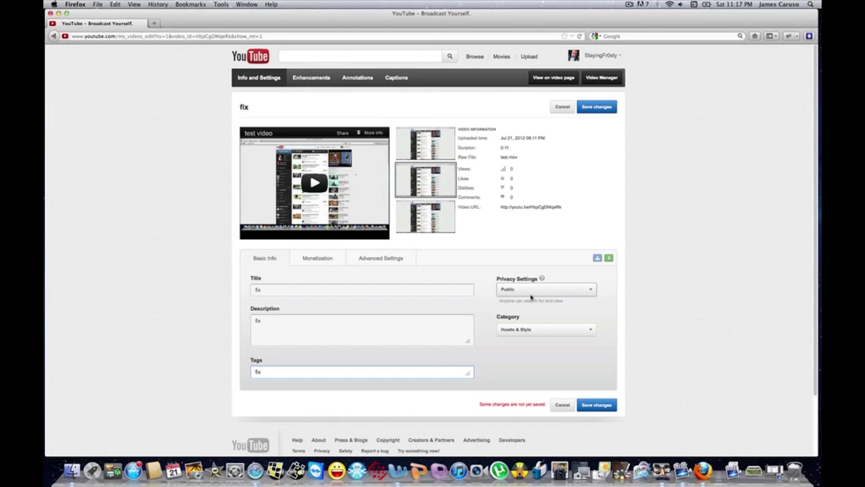
click(544, 289)
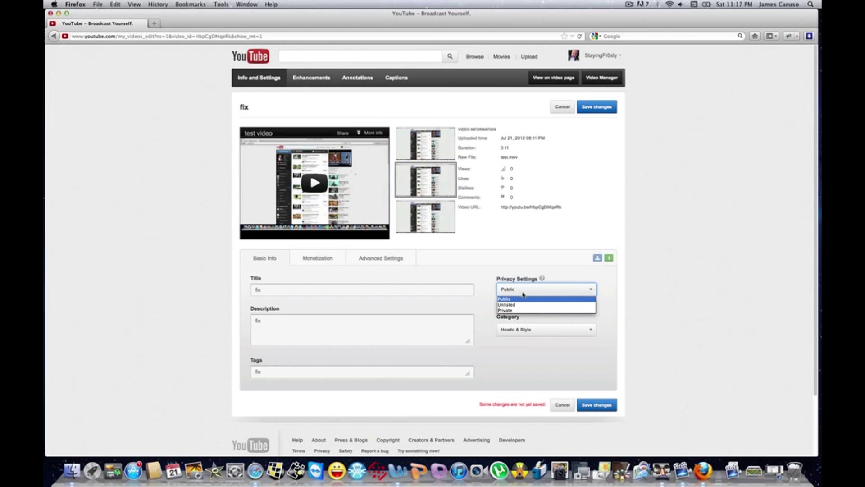
click(506, 304)
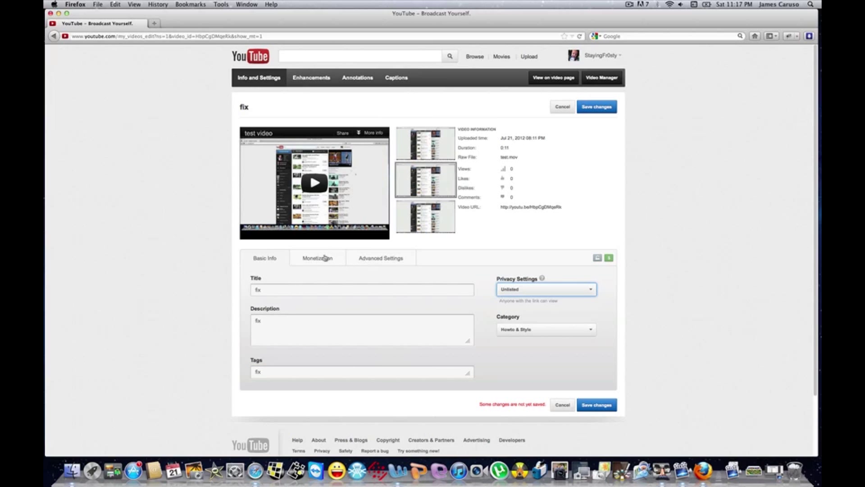
Step: Uncheck Monetize my video and save the changes
click(317, 258)
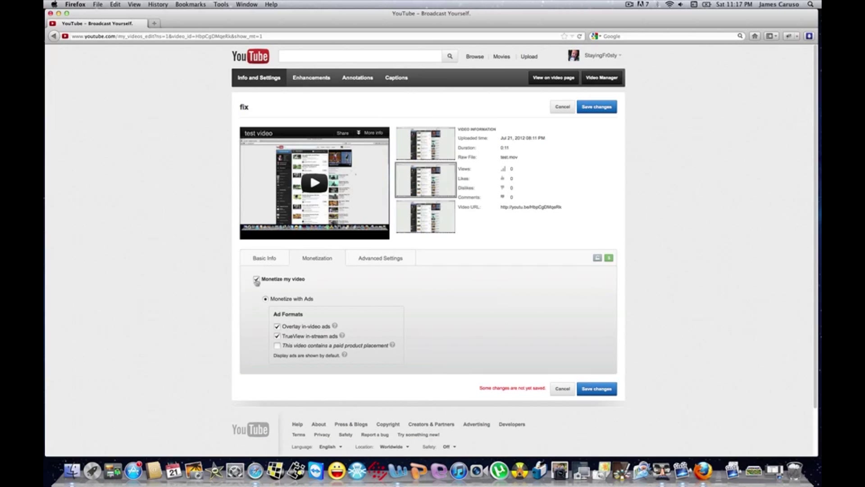
click(255, 278)
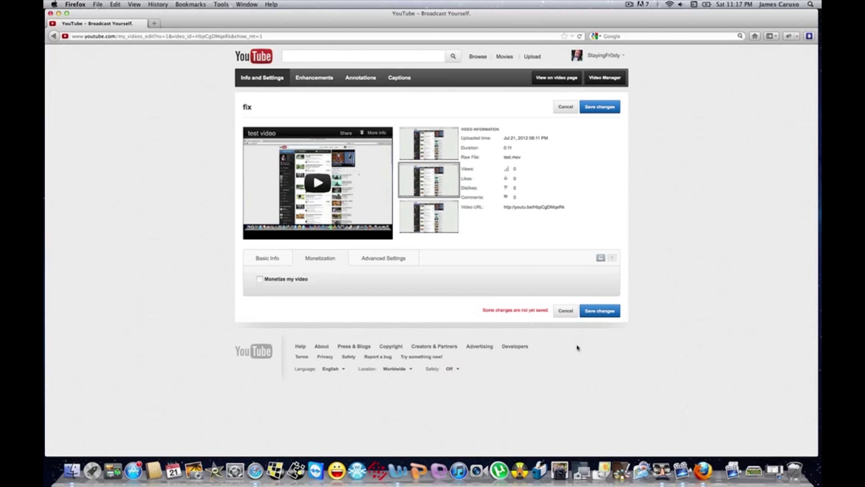
click(600, 310)
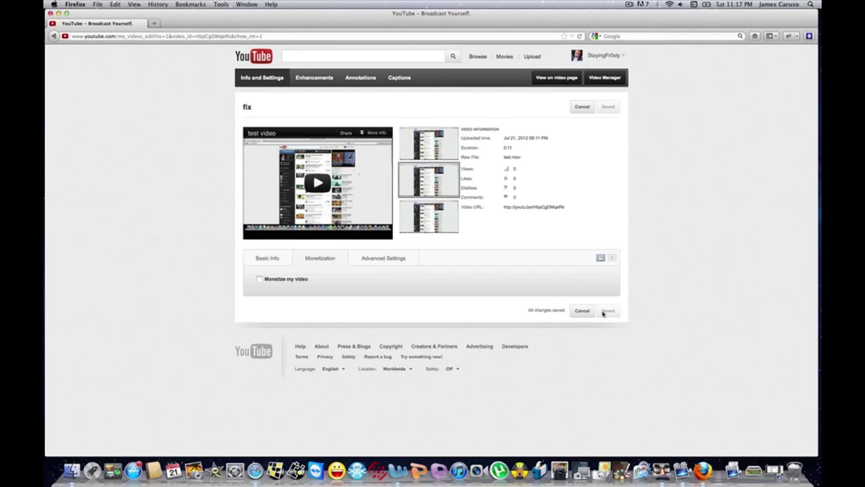
mouse_move(604, 77)
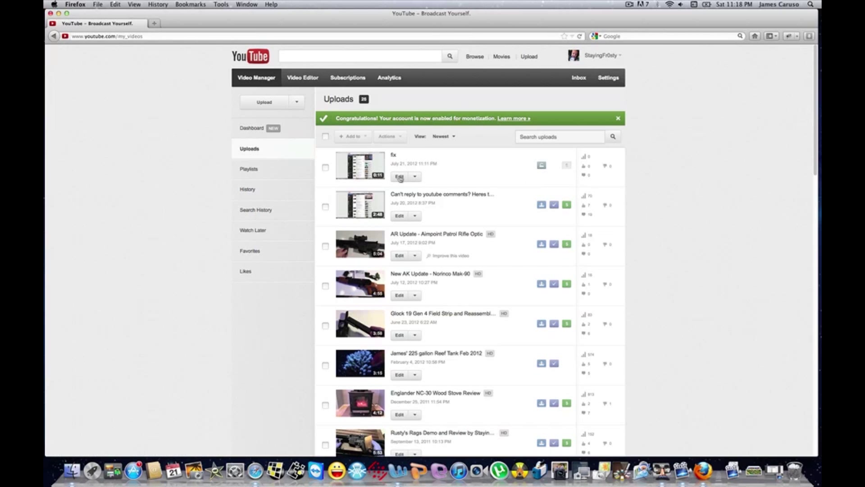
Step: Open the 'fix' video's edit page and select its title for replacement
click(399, 176)
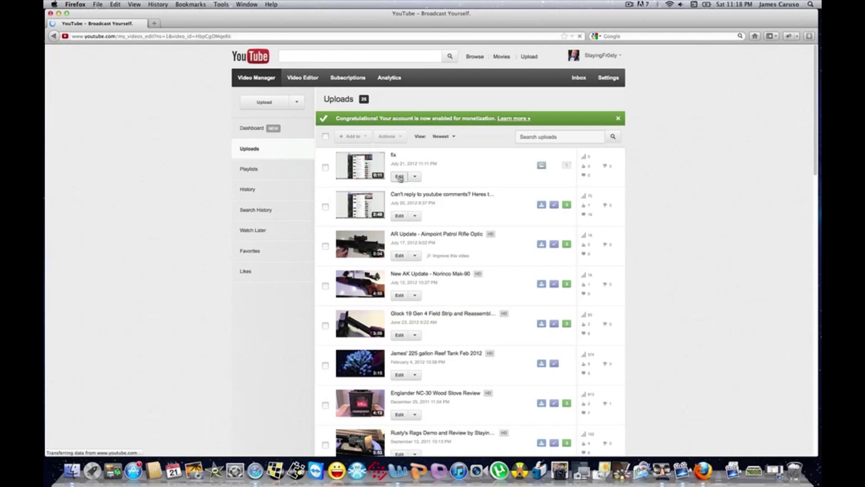
click(399, 177)
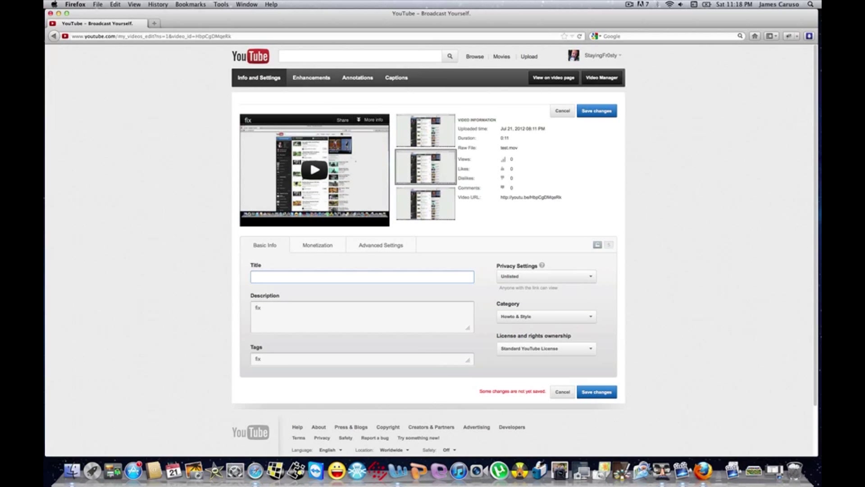
Step: Enter 'test video' text into the fields and open the privacy options
text(test video)
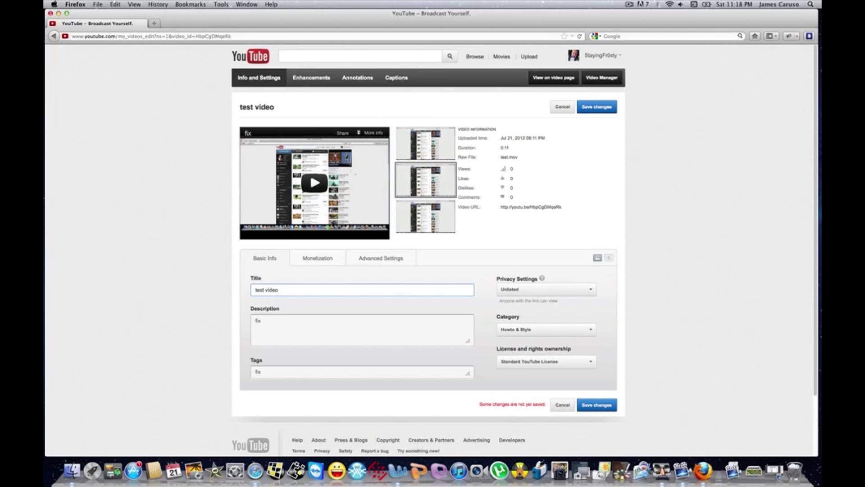
text(test video)
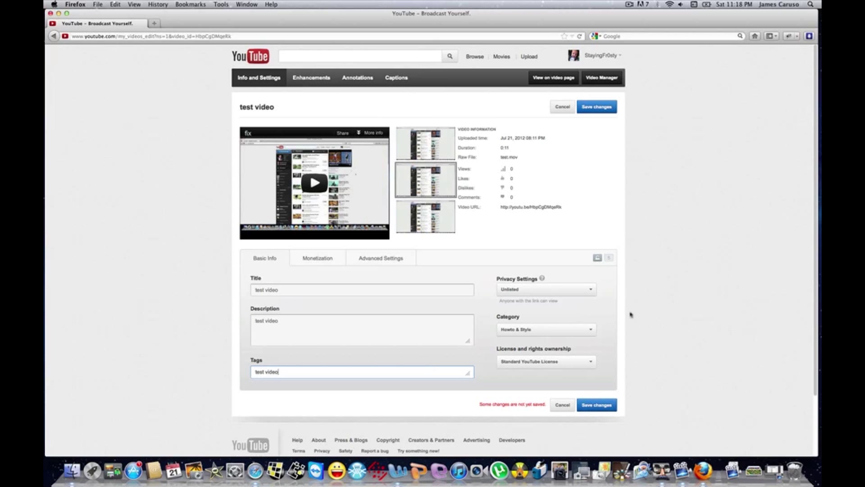
click(545, 288)
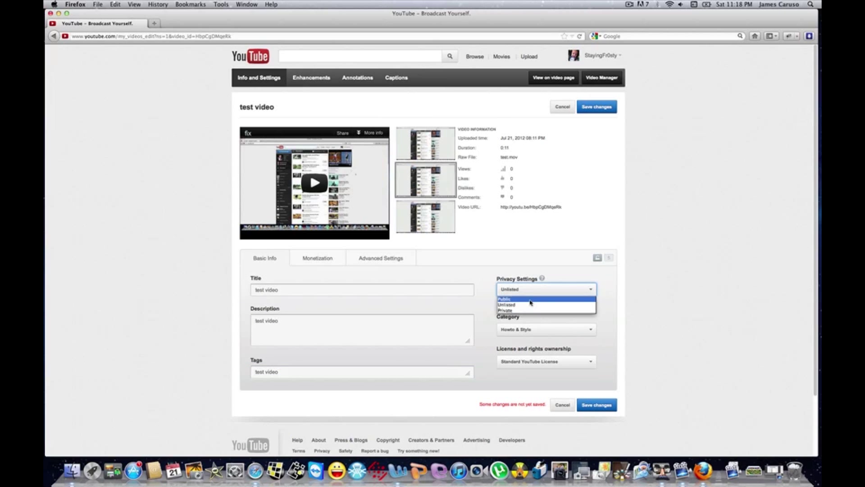
Step: Tick Monetize my video on the Monetization tab and save
click(320, 258)
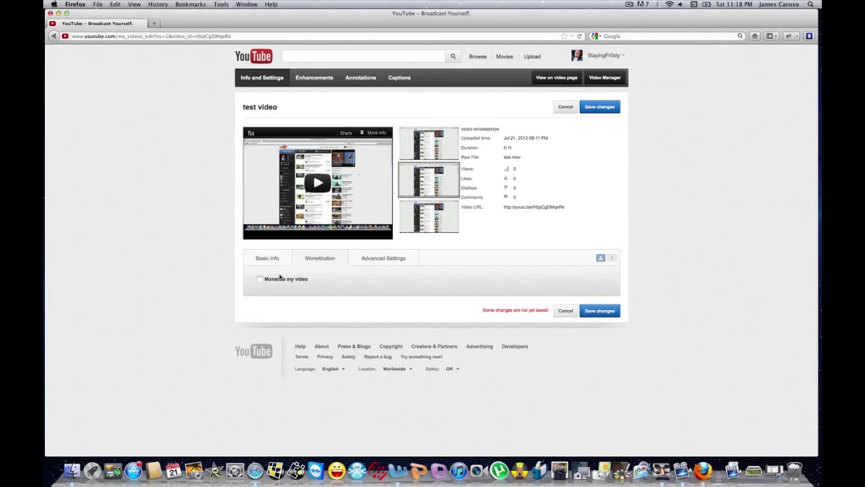
click(259, 278)
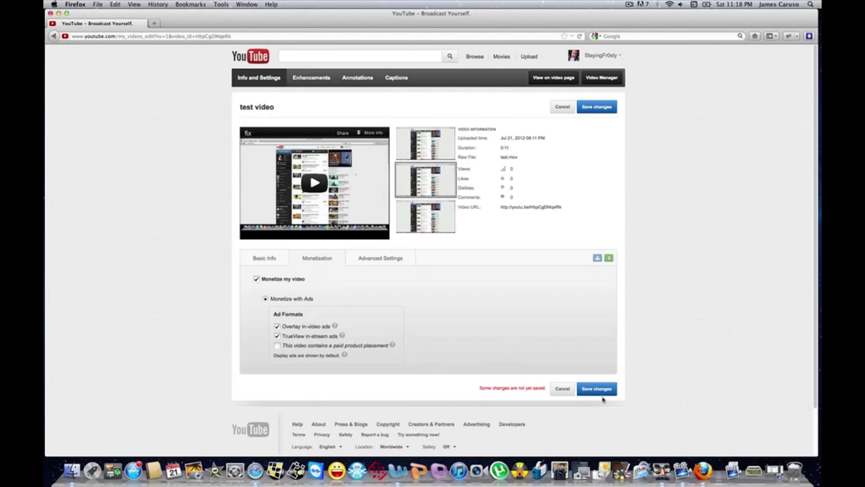
click(596, 389)
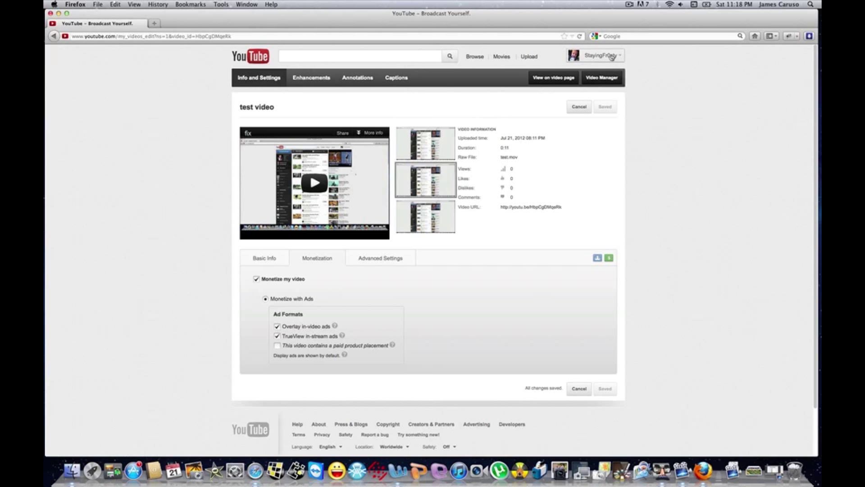
Step: Sign out of the YouTube account and quit Firefox
click(606, 55)
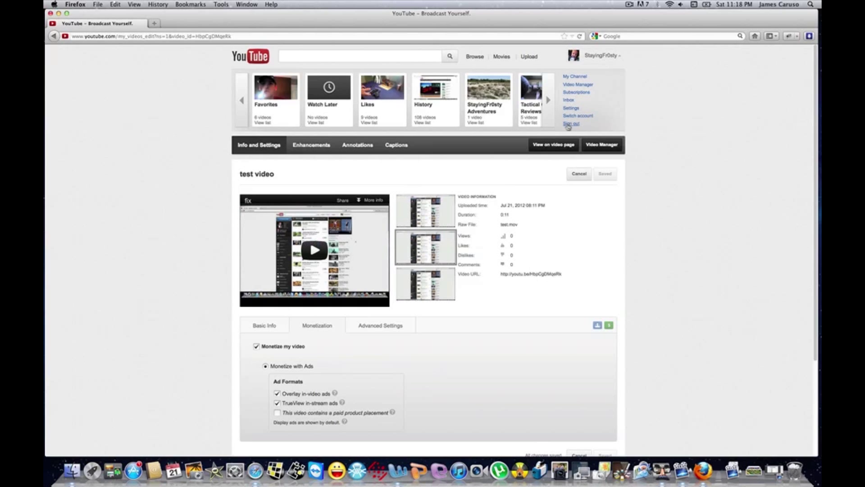
click(571, 123)
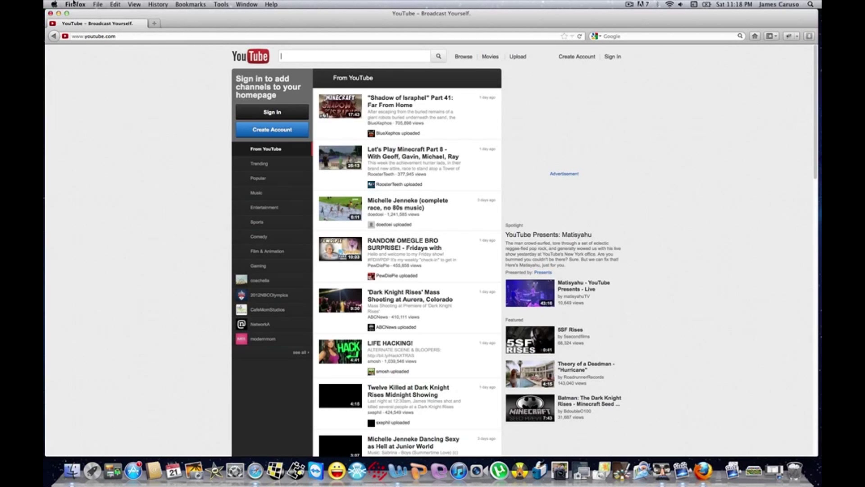
click(76, 4)
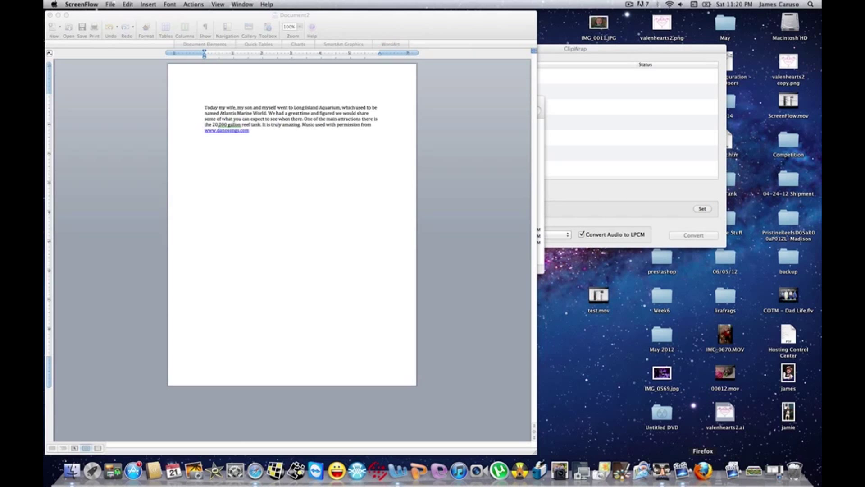
Step: Relaunch Firefox from the Dock
click(702, 471)
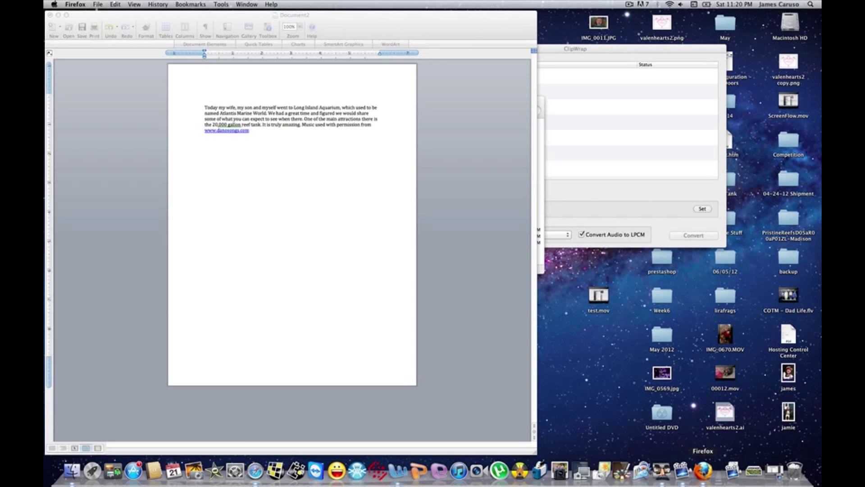
click(701, 470)
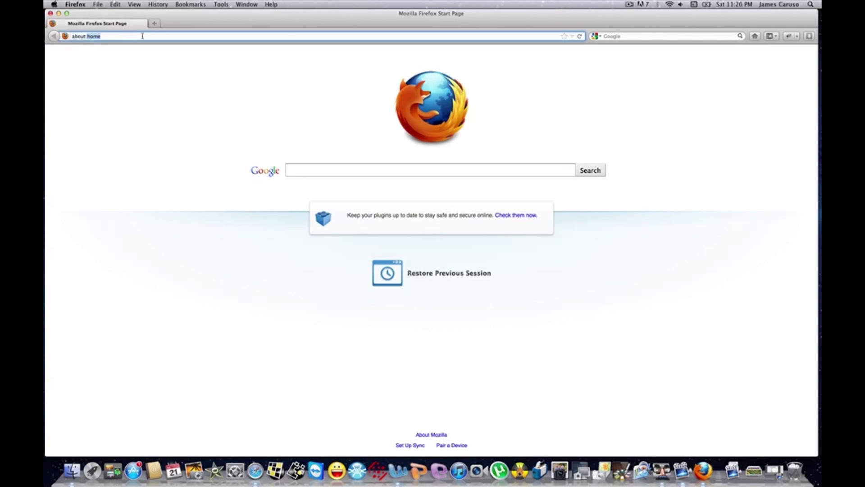
text(www.you)
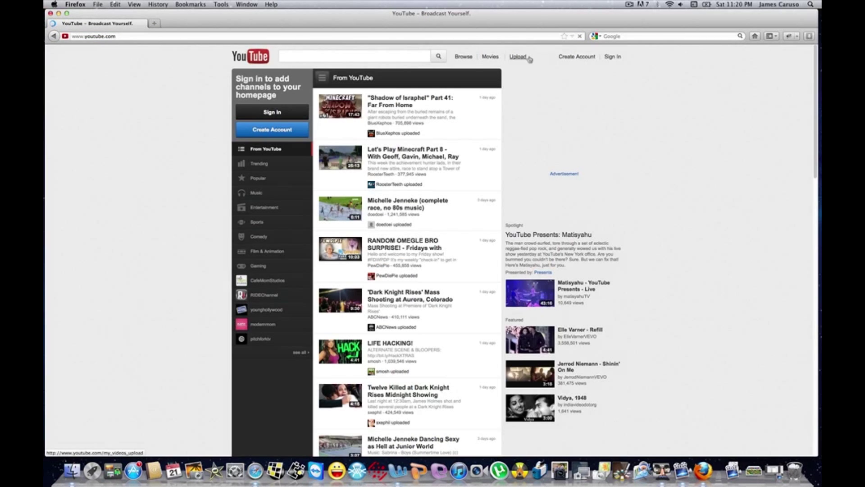
click(612, 56)
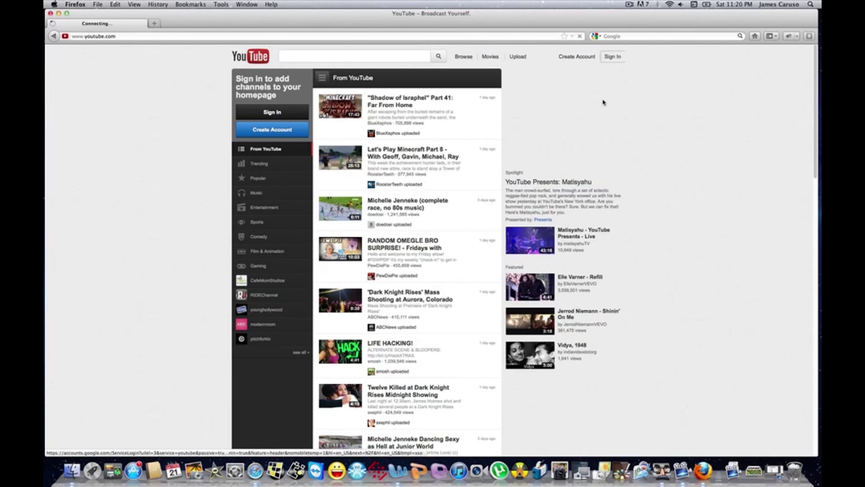
click(612, 56)
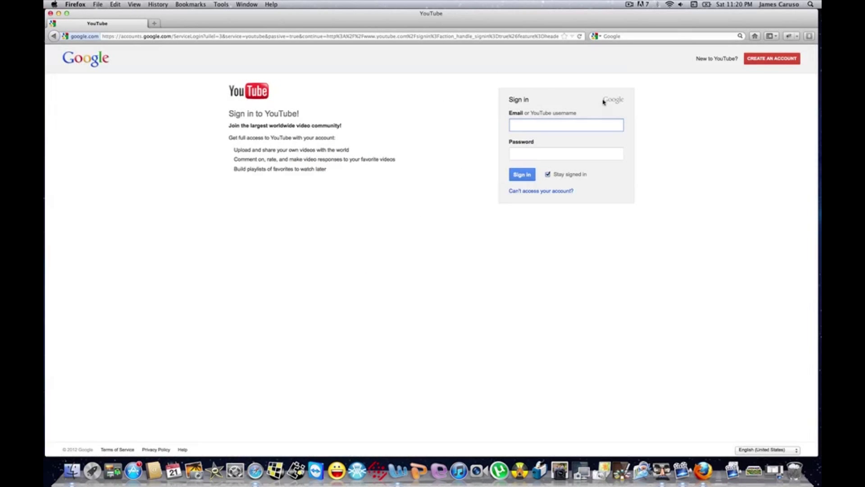
Step: Sign in as 'stayingfr0sty' with the account's password
text(stayingfr0sty)
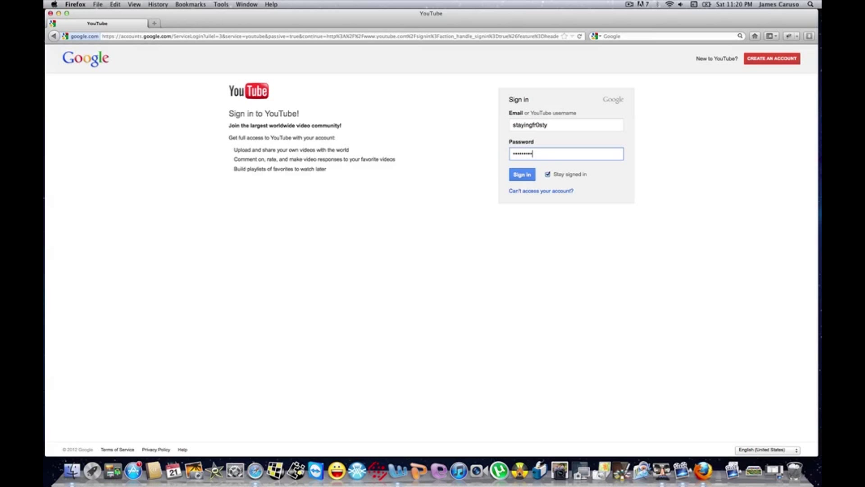
click(521, 174)
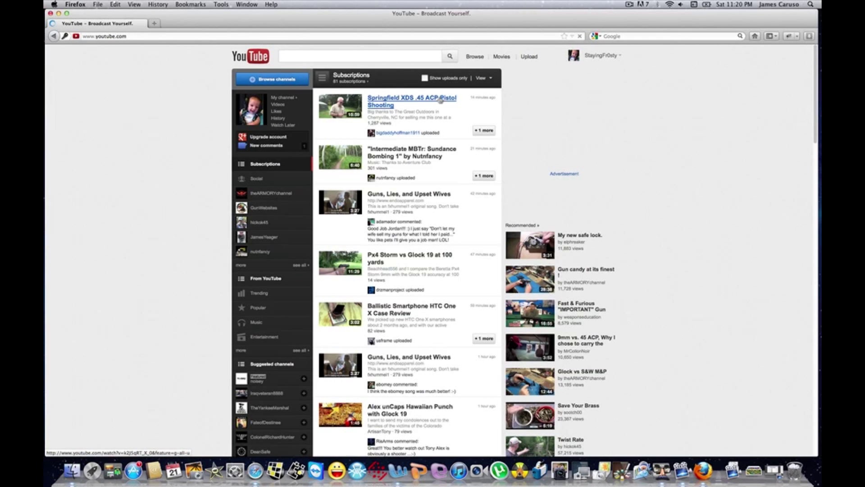
Step: Open Video Manager from the account menu to view the uploads list
click(597, 54)
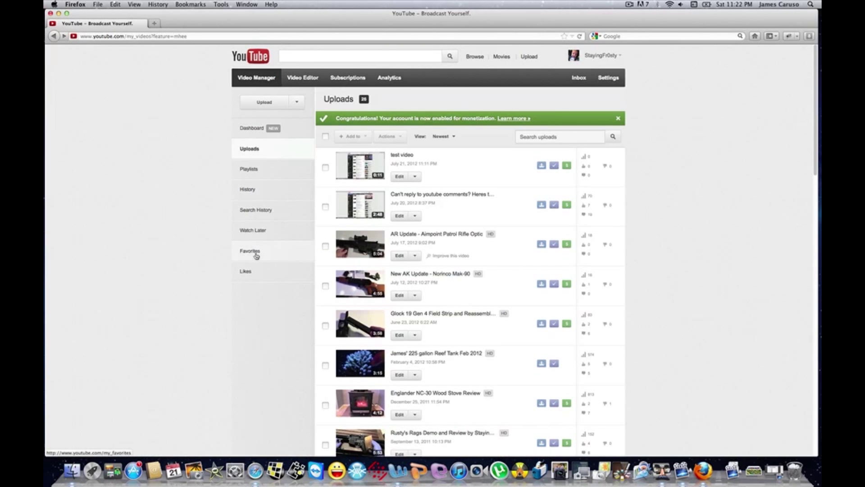
mouse_move(558, 182)
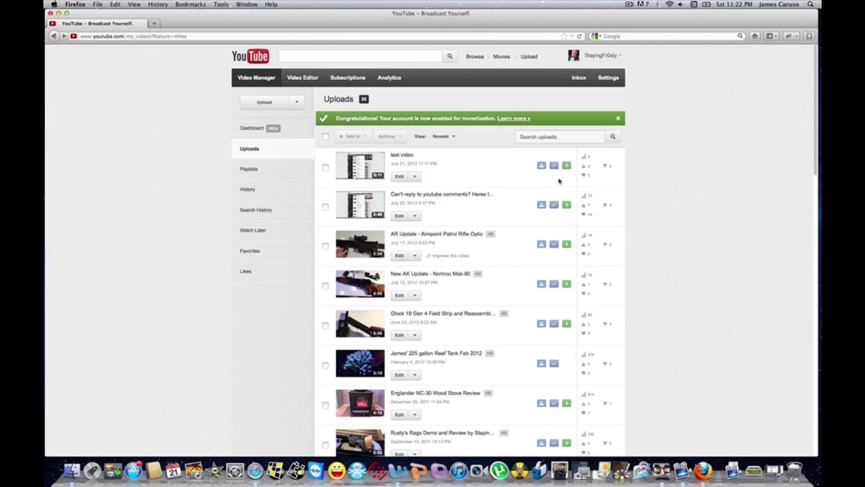
mouse_move(566, 165)
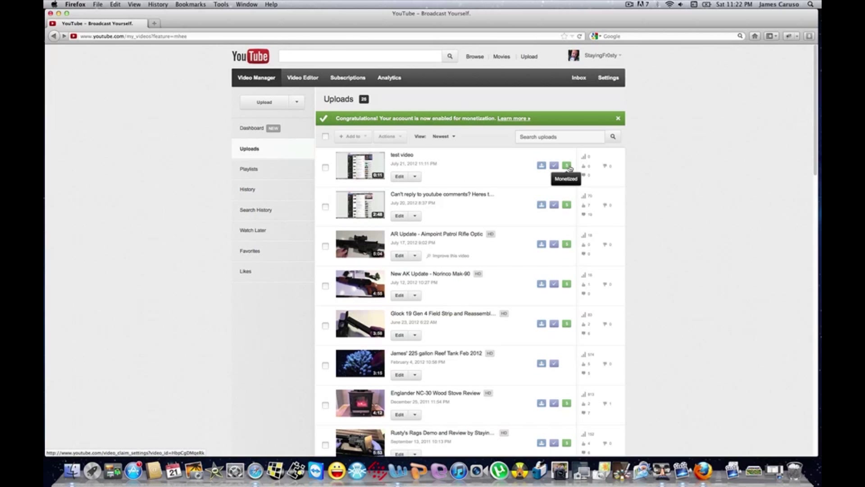